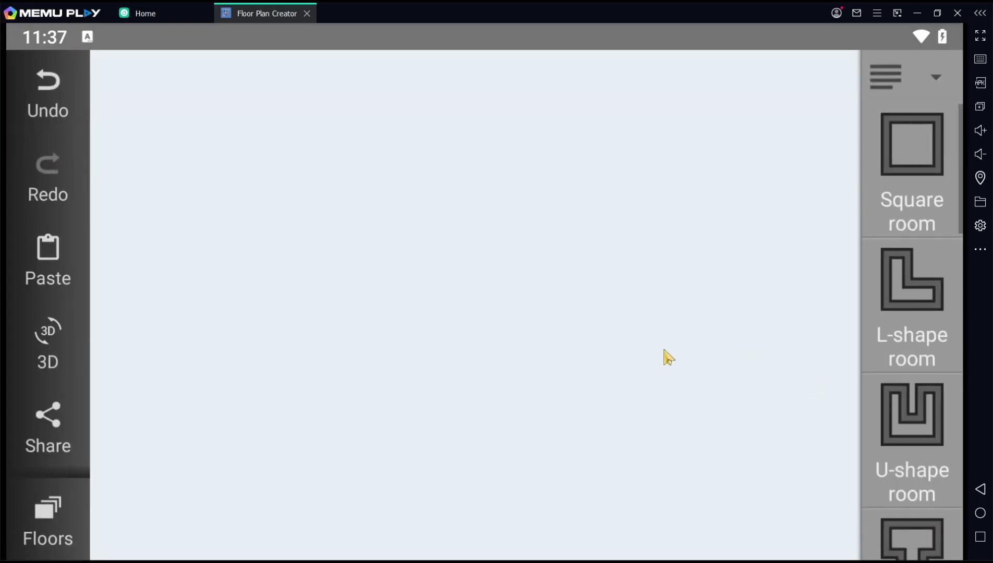
{"action": "mouse_move", "coordinate": [927, 206]}
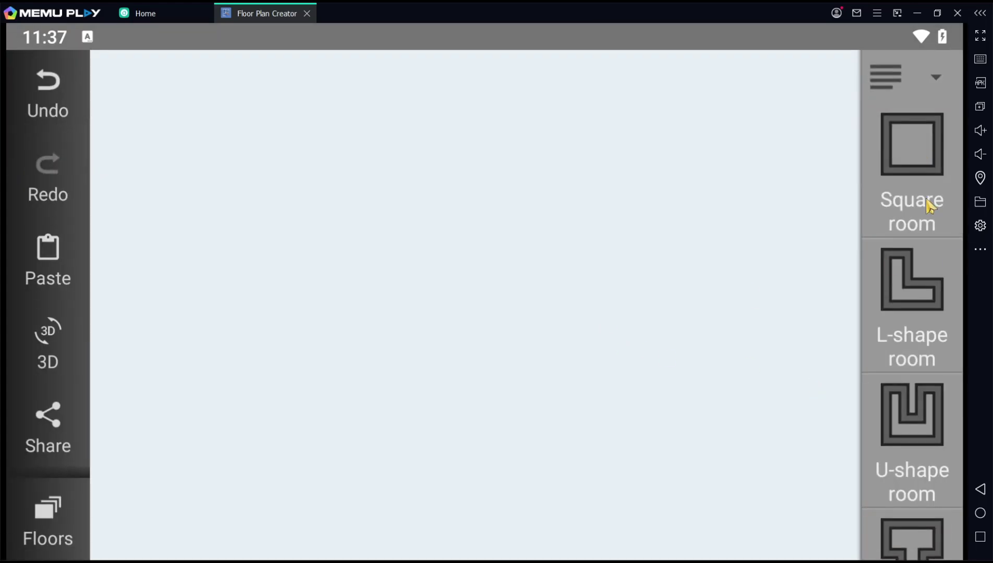
Add a Square room from the catalogue to the empty plan and select it
{"action": "left_click", "coordinate": [911, 144]}
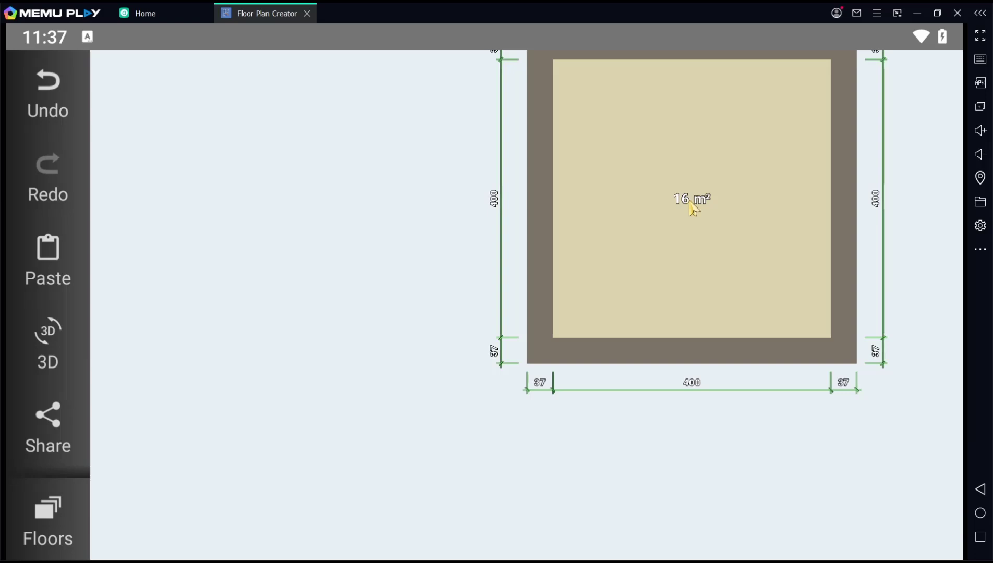
{"action": "left_click", "coordinate": [690, 199]}
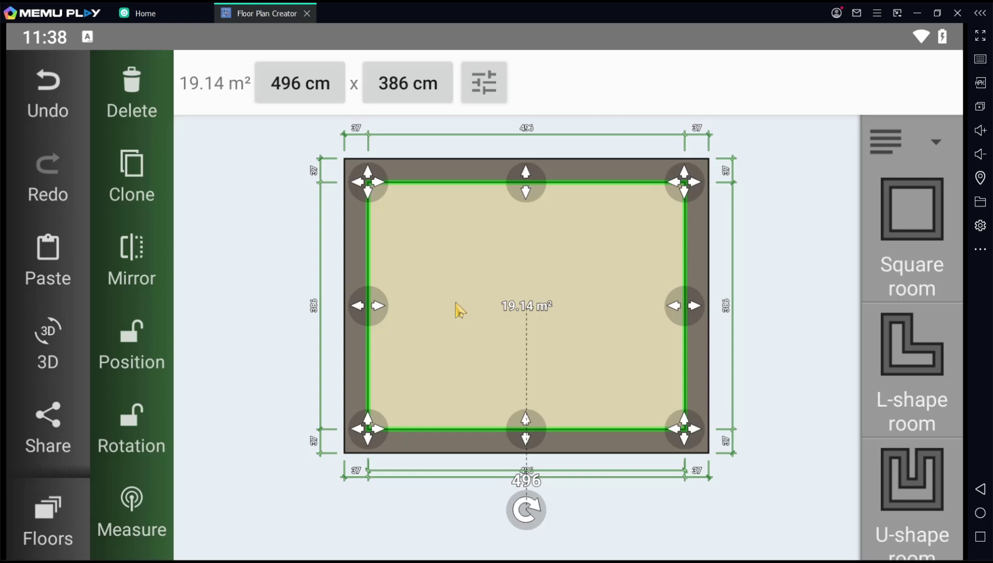
Change the room's width from 496 cm to 400 cm
{"action": "left_click", "coordinate": [299, 83]}
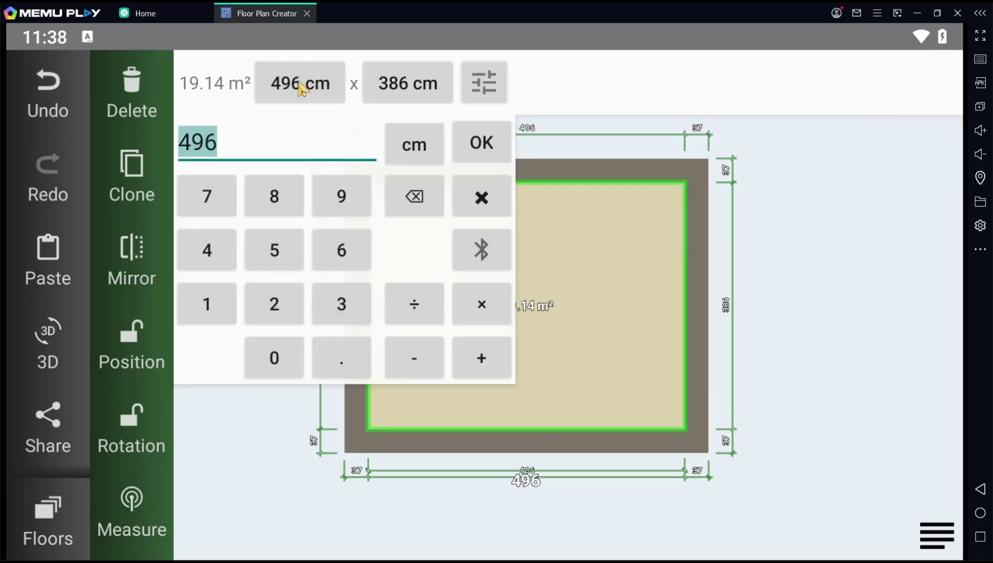
{"action": "mouse_move", "coordinate": [309, 165]}
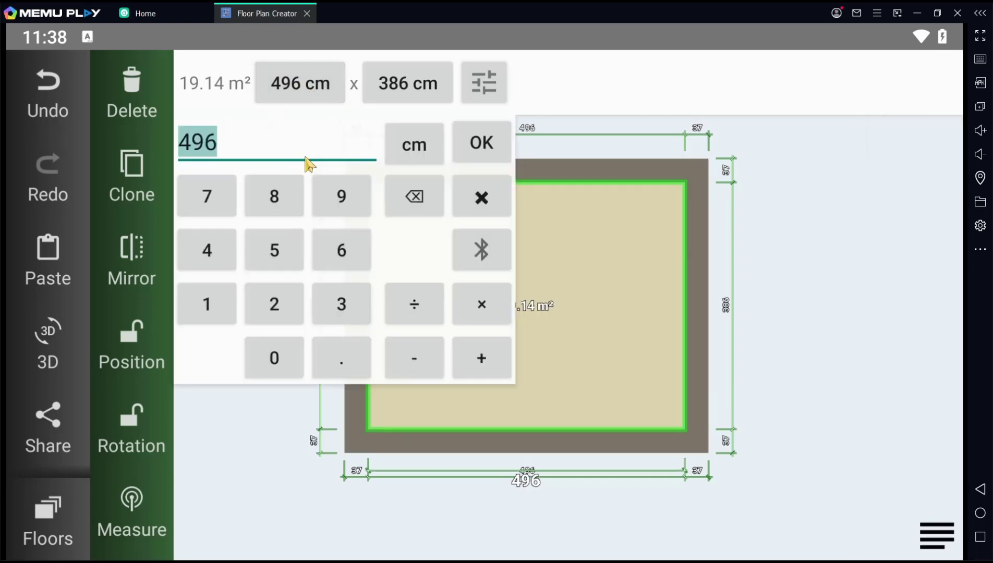
{"action": "type", "text": "400"}
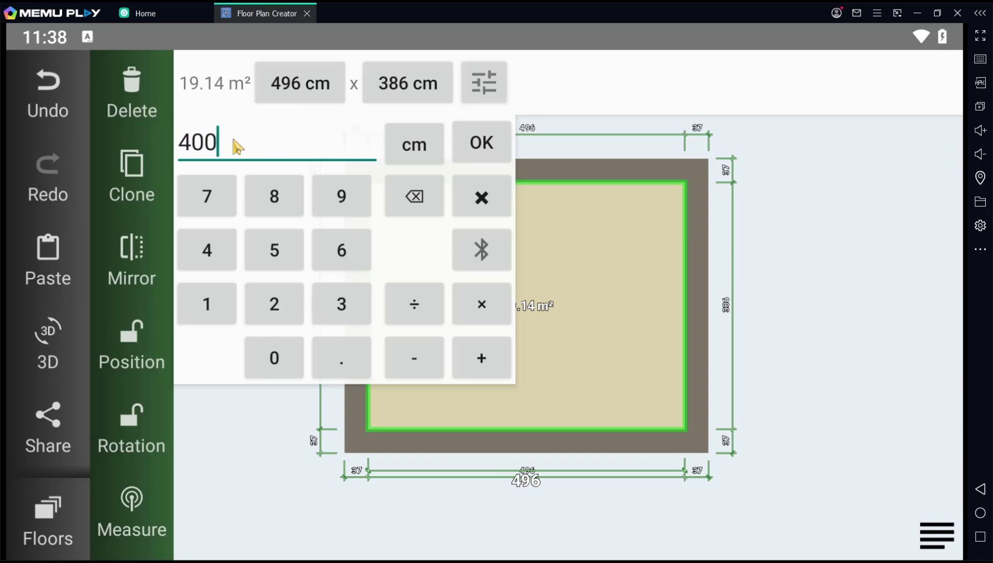
{"action": "left_click", "coordinate": [479, 143]}
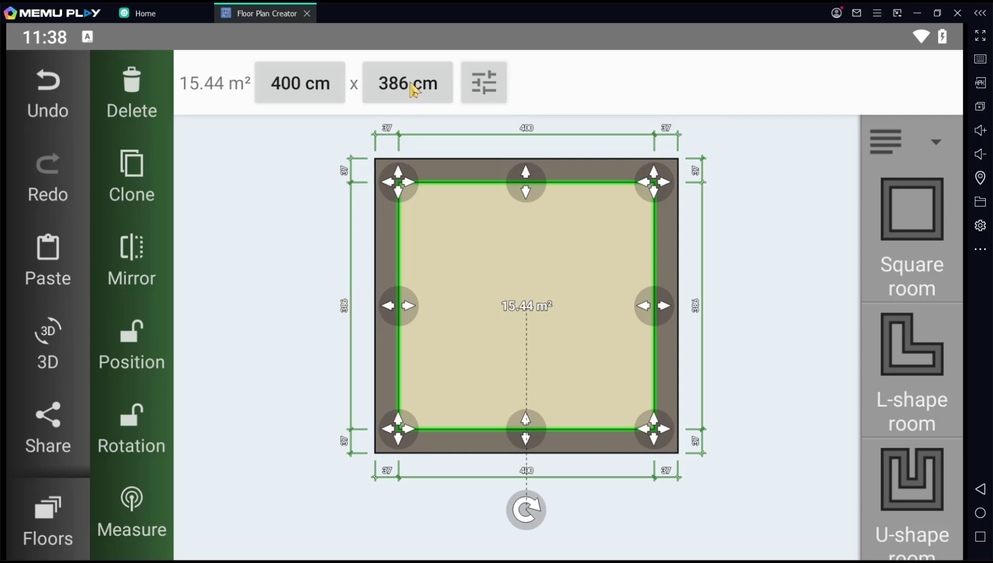
Change the room's second dimension from 386 cm to 300 cm
{"action": "left_click", "coordinate": [407, 83]}
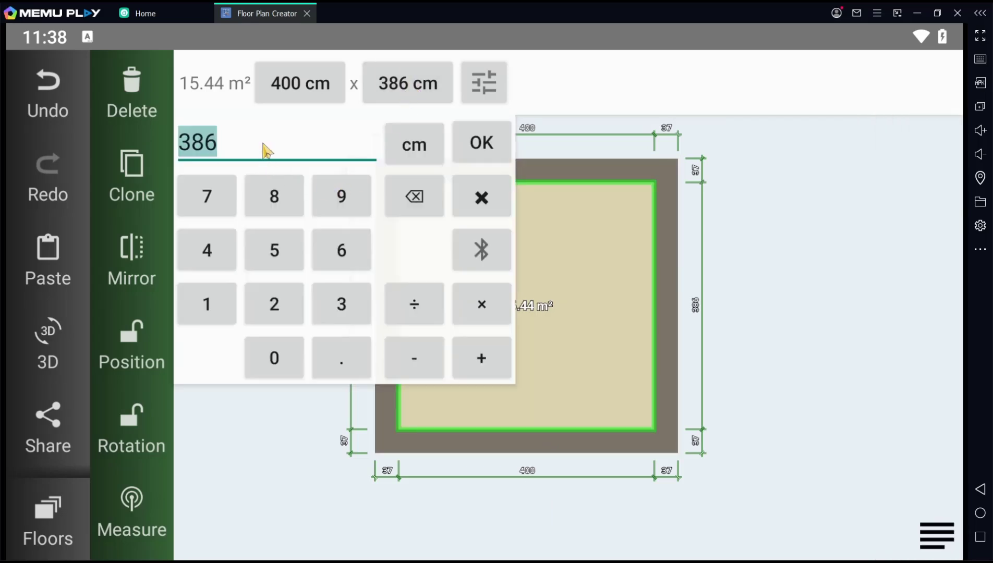
{"action": "type", "text": "300"}
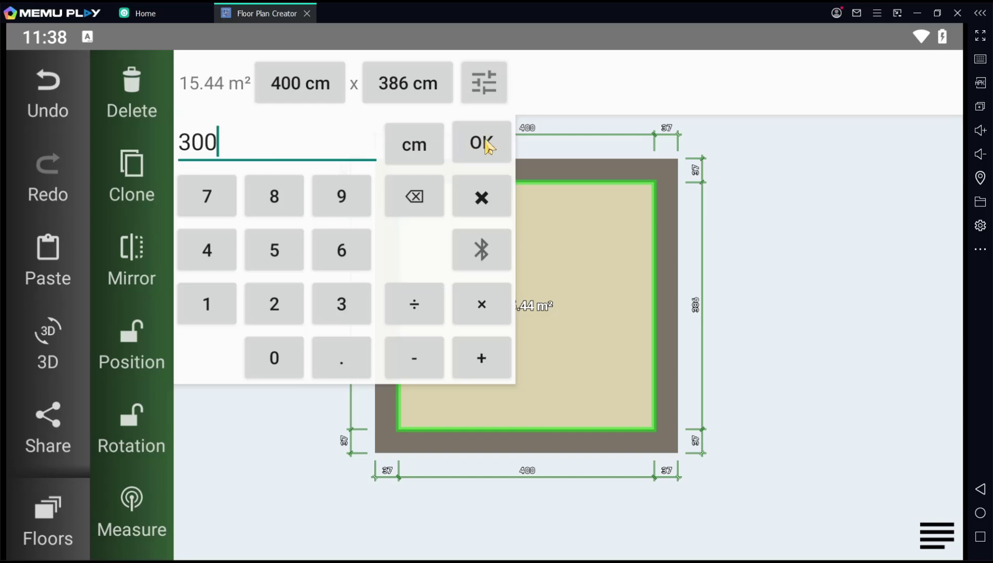
{"action": "left_click", "coordinate": [480, 144]}
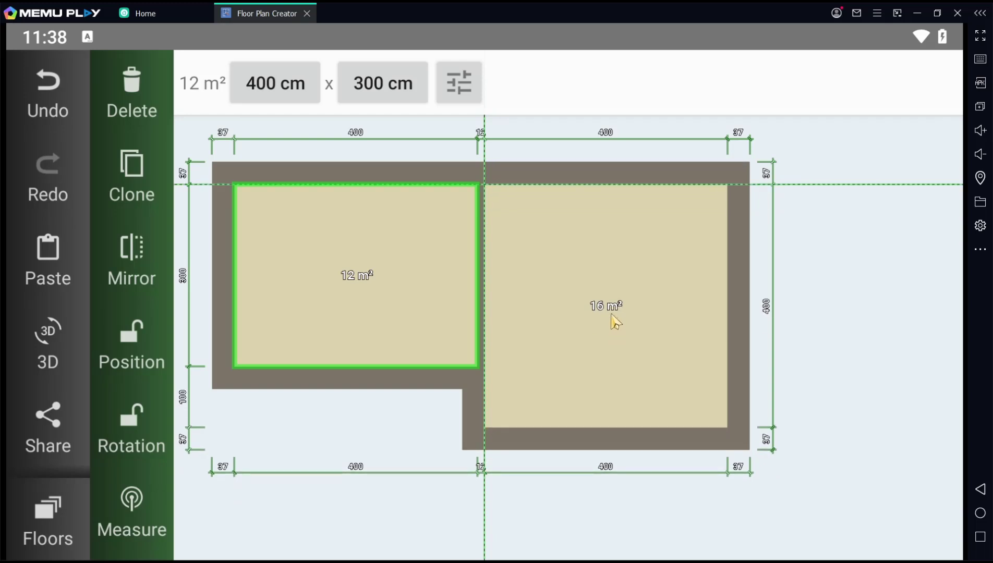
Place a second square room against the first room's right wall
{"action": "left_click", "coordinate": [606, 306]}
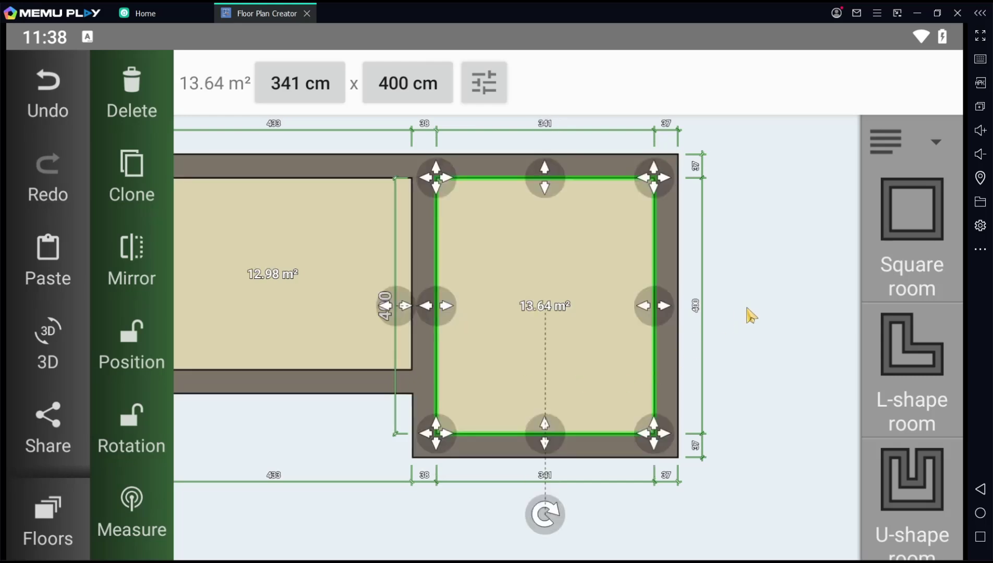
Drag the second room's right wall to stretch it to 341 × 473 cm
{"action": "left_click", "coordinate": [654, 306]}
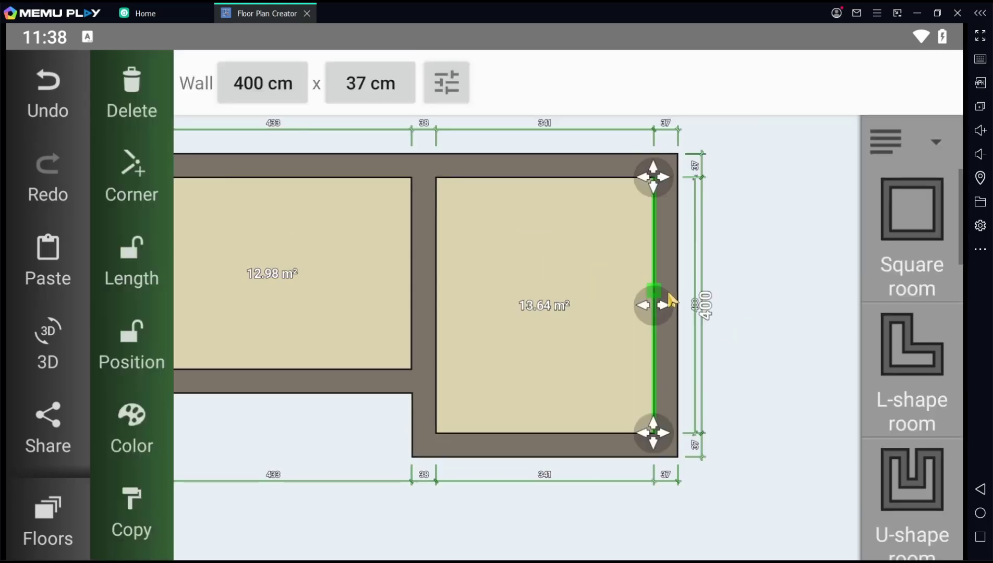
{"action": "left_click", "coordinate": [543, 304]}
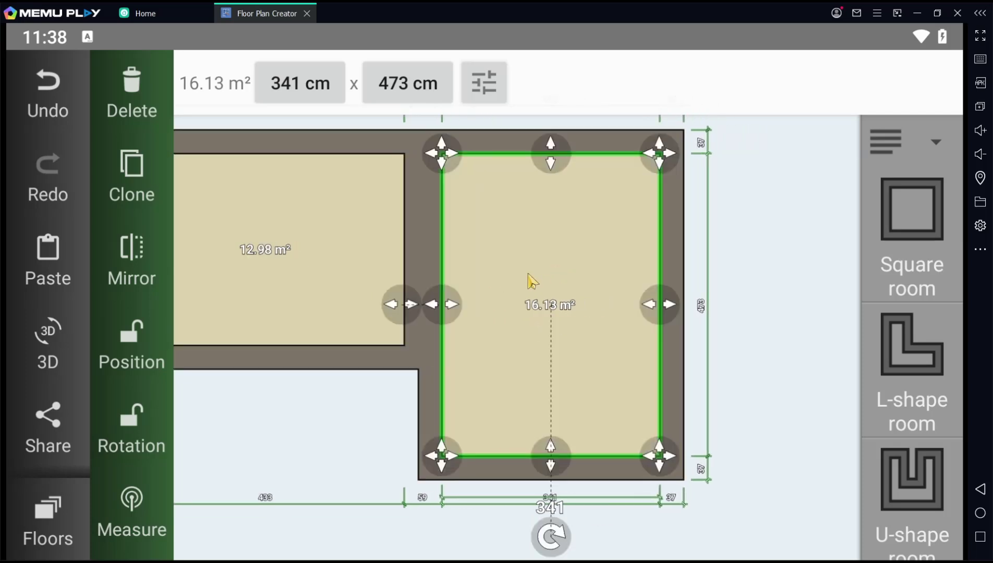
{"action": "mouse_move", "coordinate": [465, 257]}
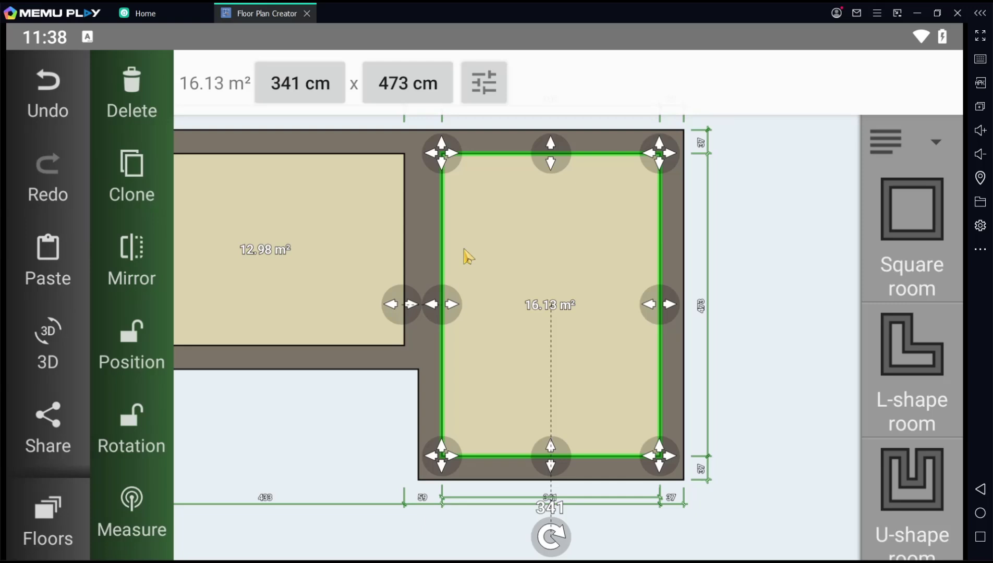
{"action": "mouse_move", "coordinate": [299, 264]}
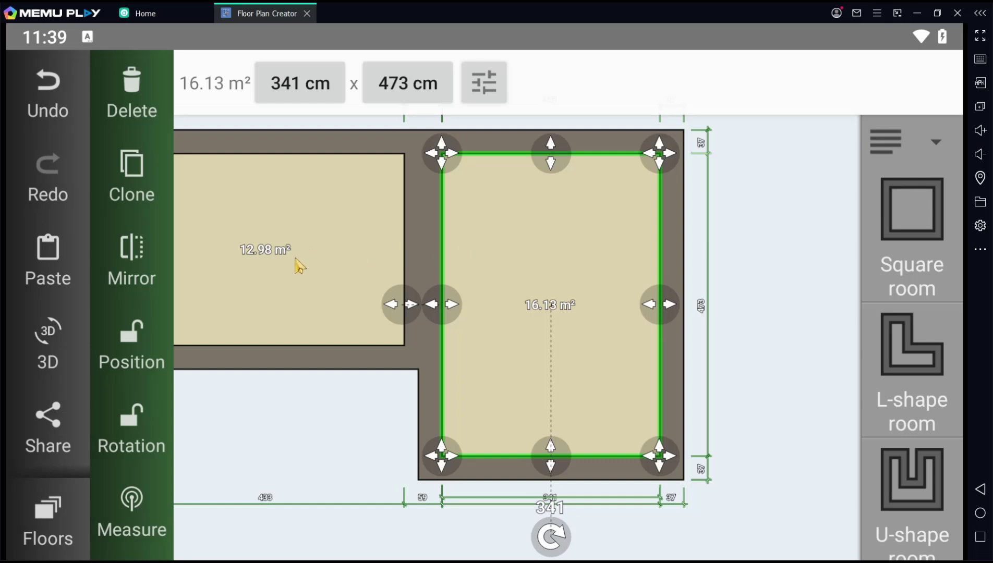